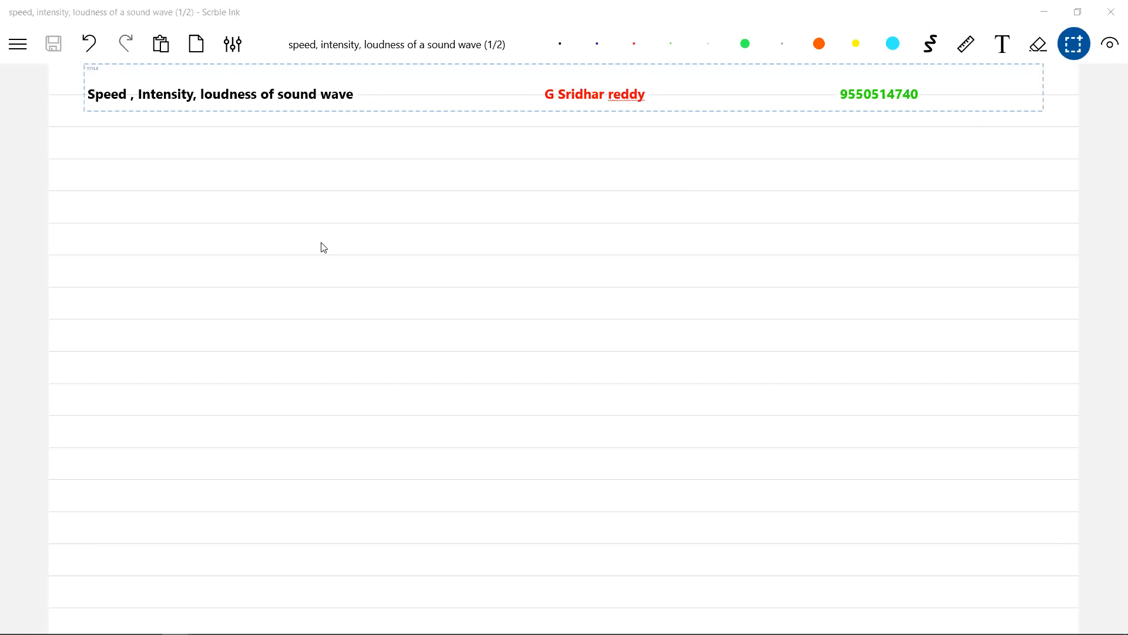
mouse_move(224, 274)
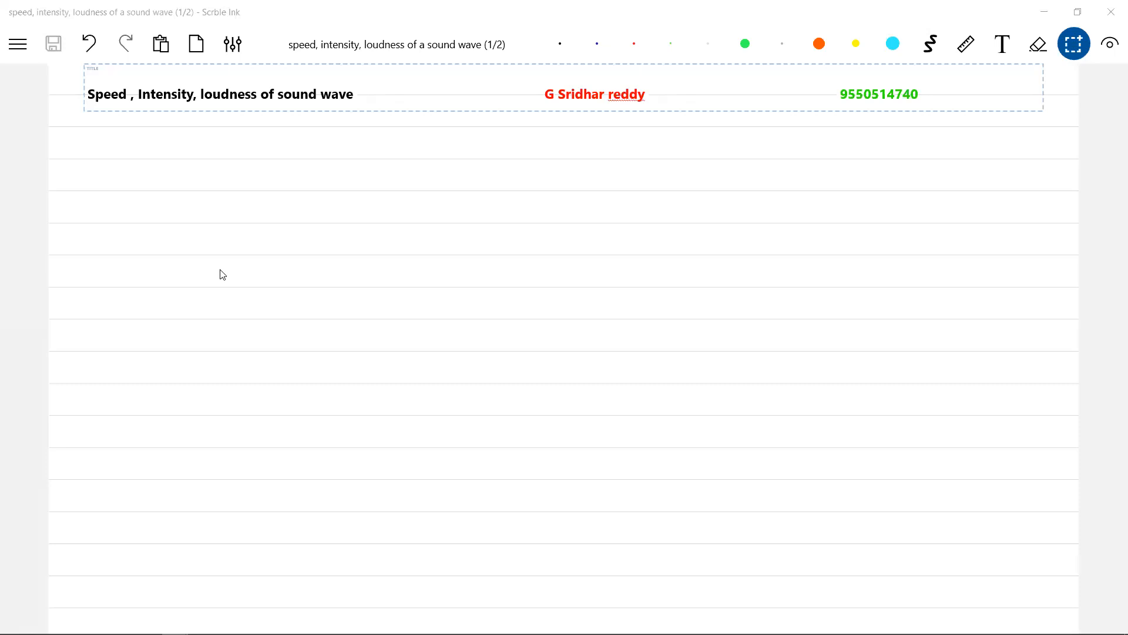
- Handwrite V_w = √(γRT/M₀) in freehand ink on the first line
click(930, 43)
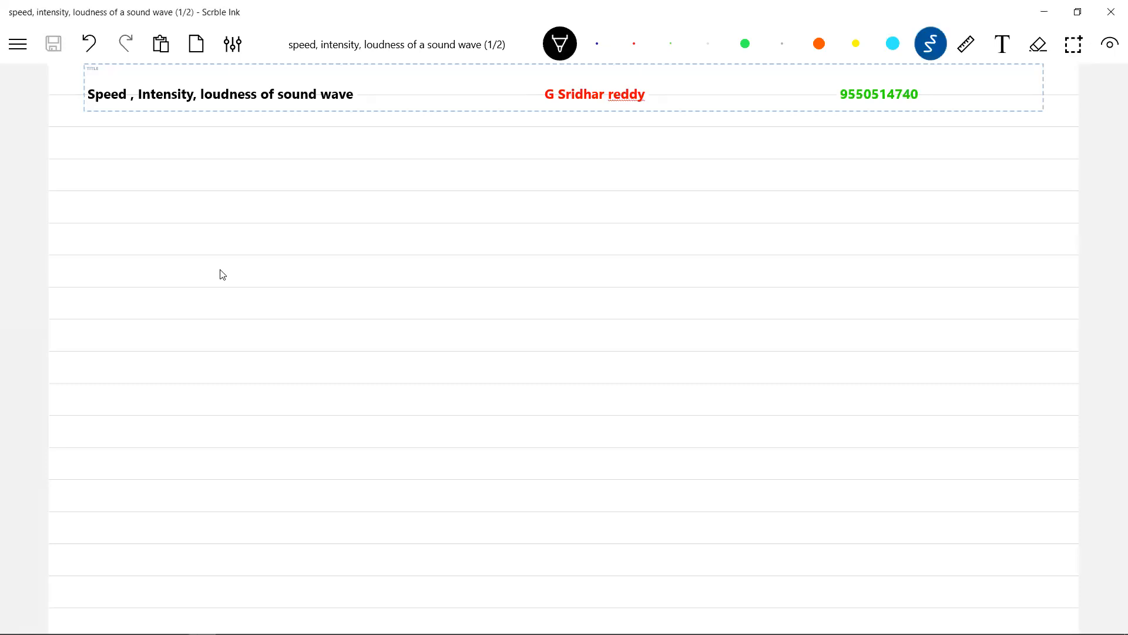
drag(129, 177, 155, 180)
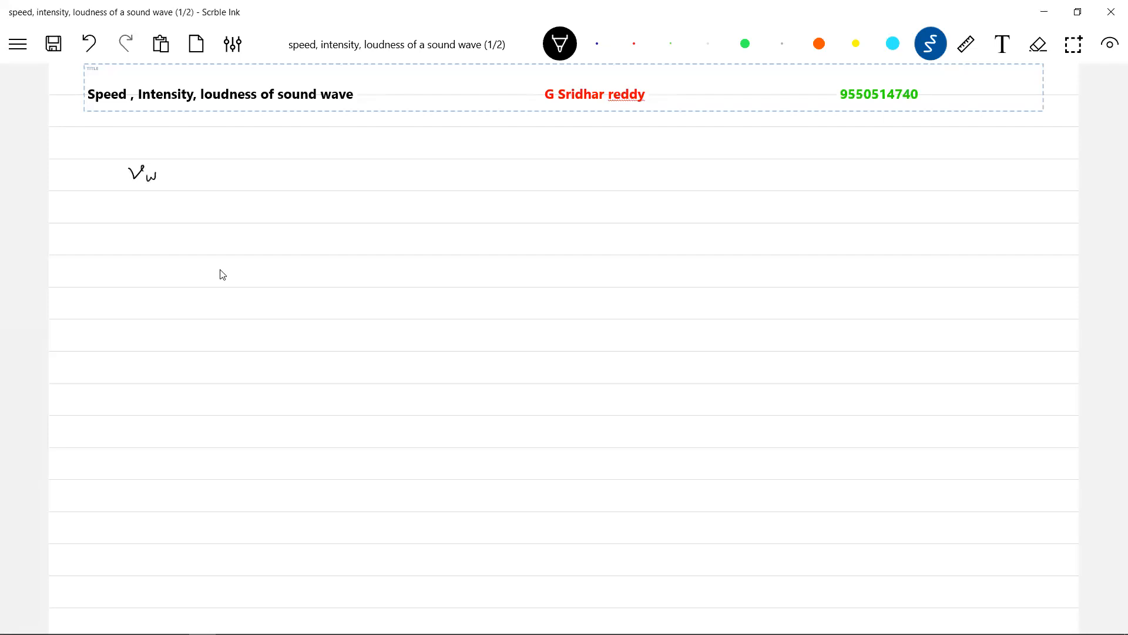
drag(173, 177, 259, 155)
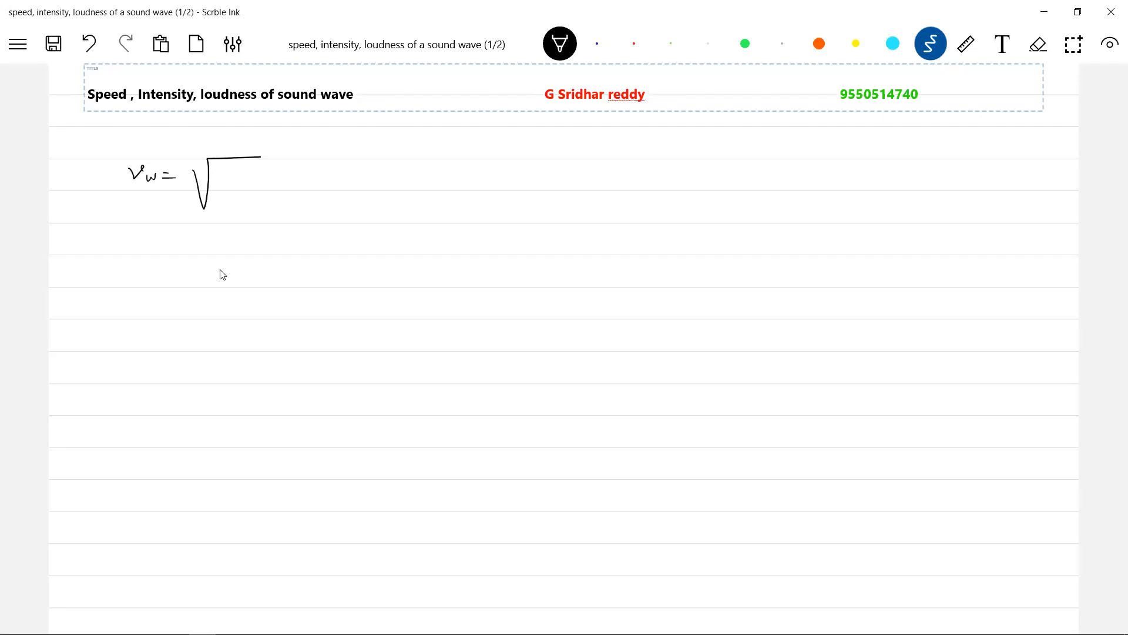
drag(220, 176, 261, 172)
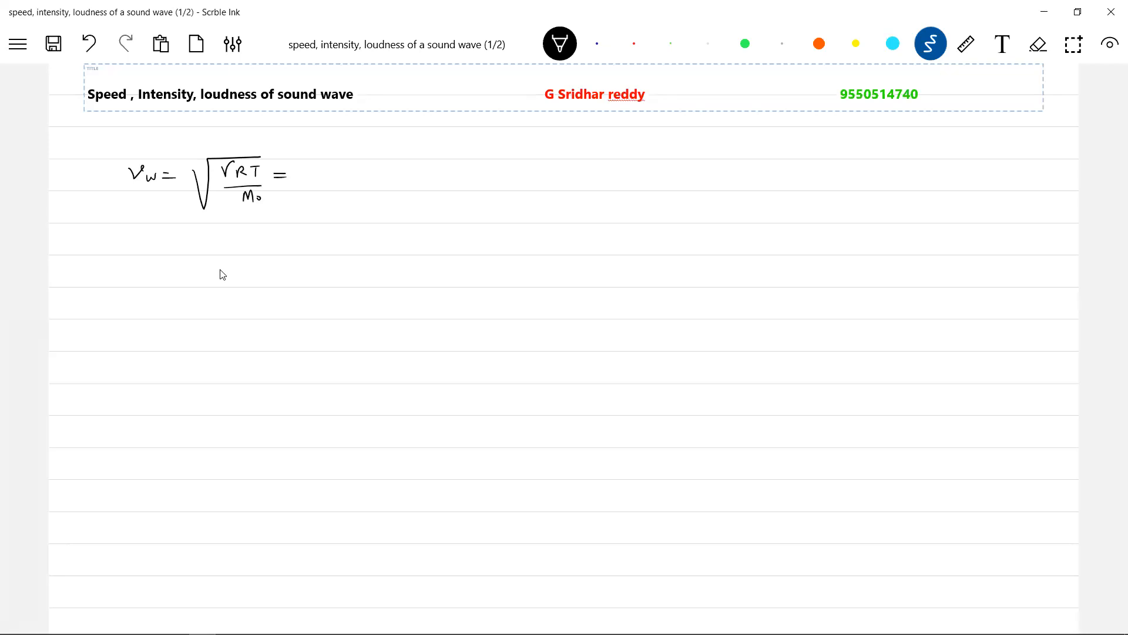
- Extend the formula with = √(γB/ρ), correcting the denominator to ρ, and begin γ = below
drag(302, 201, 360, 155)
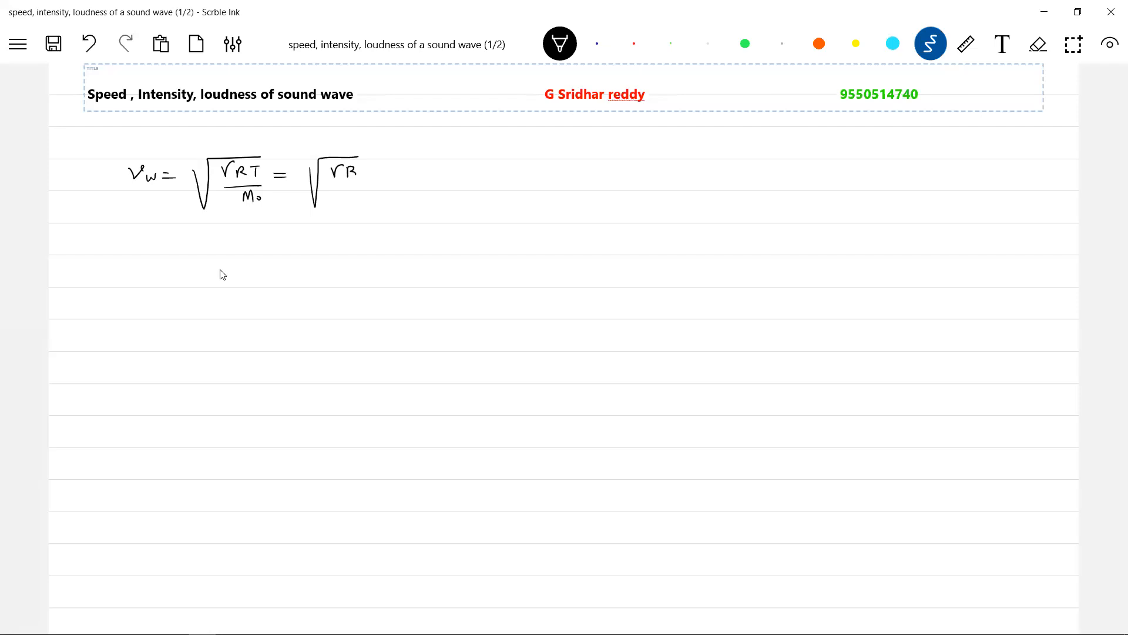
drag(324, 184, 363, 183)
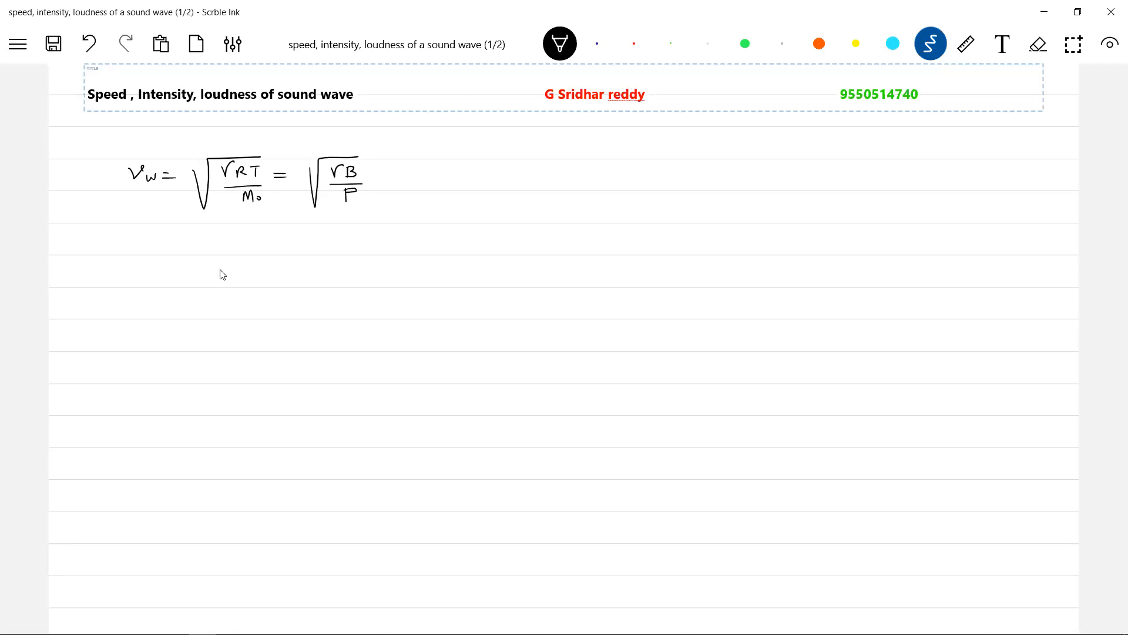
click(345, 196)
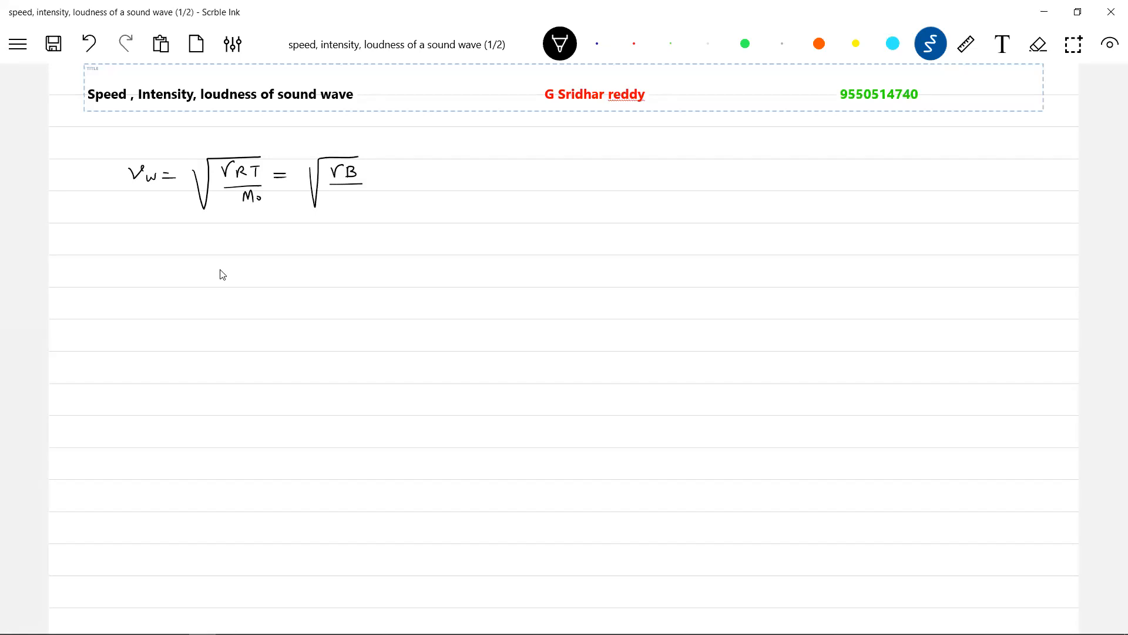
drag(349, 194, 353, 201)
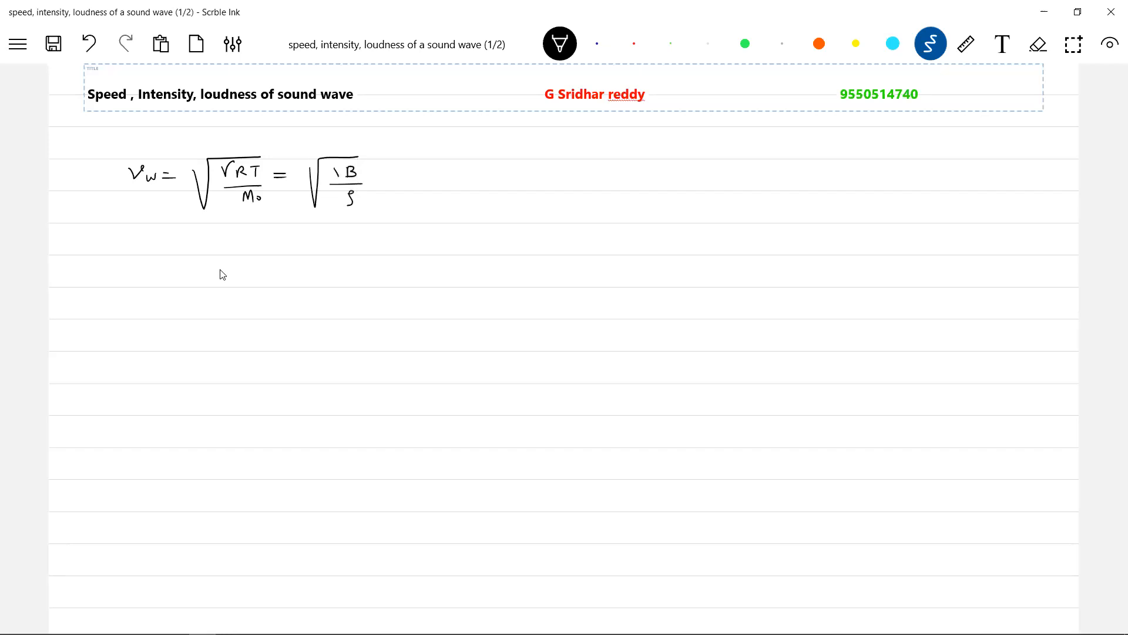
drag(220, 238, 241, 248)
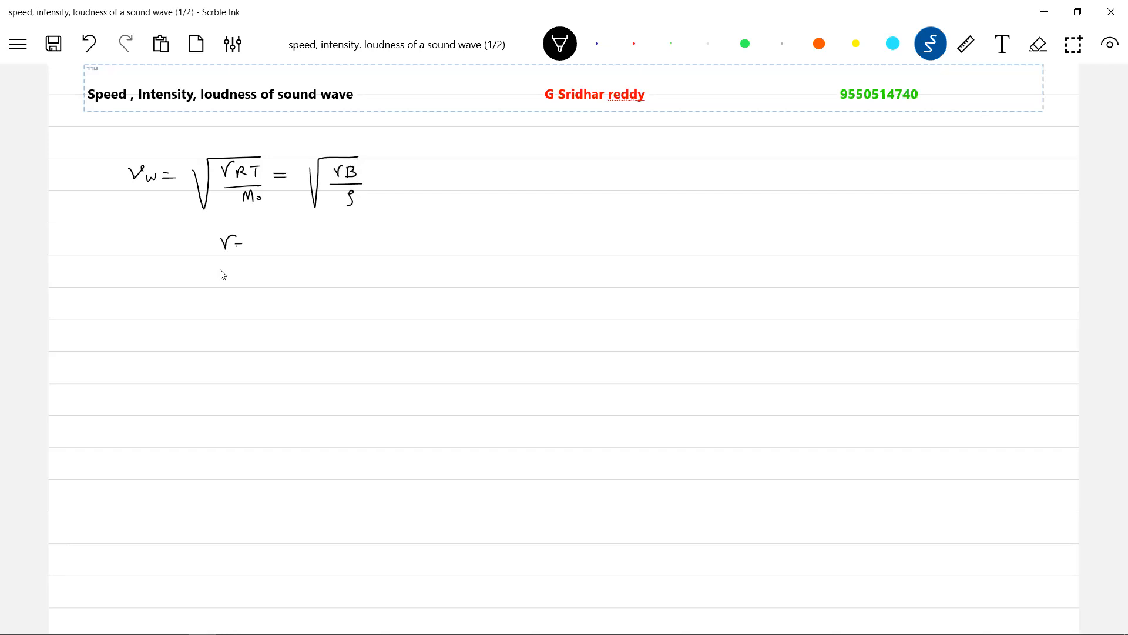
- Write Cp/Cv after γ = beneath the speed formula
drag(241, 242, 274, 267)
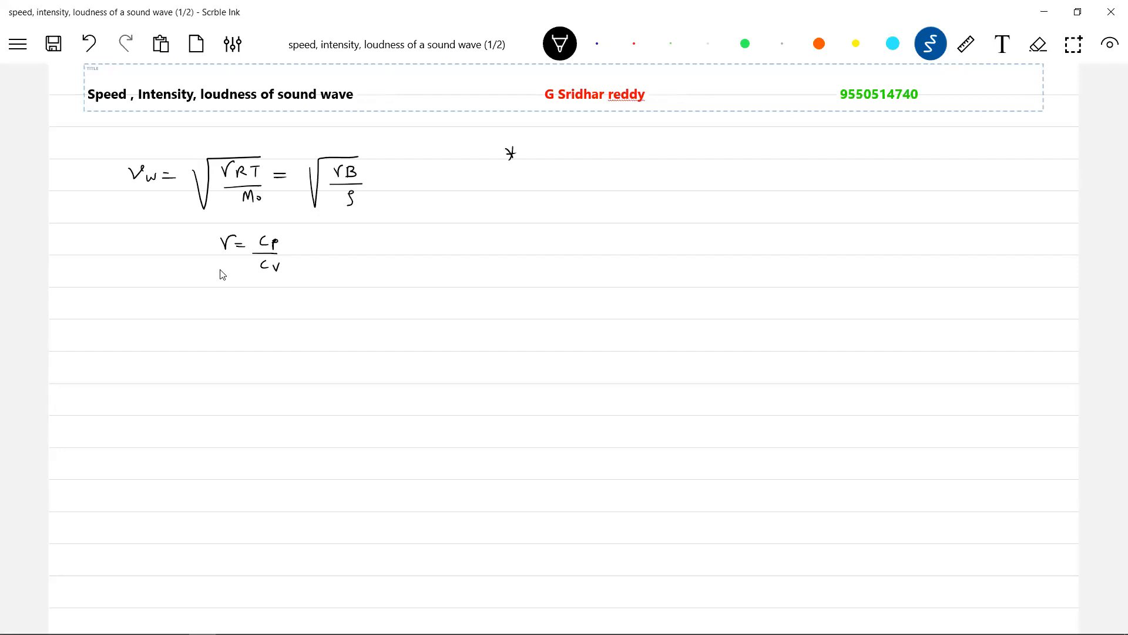
- Note 'As temperature increases, speed of sound increases', start 'As pressure increases', and write PV = nRT
drag(536, 148, 586, 152)
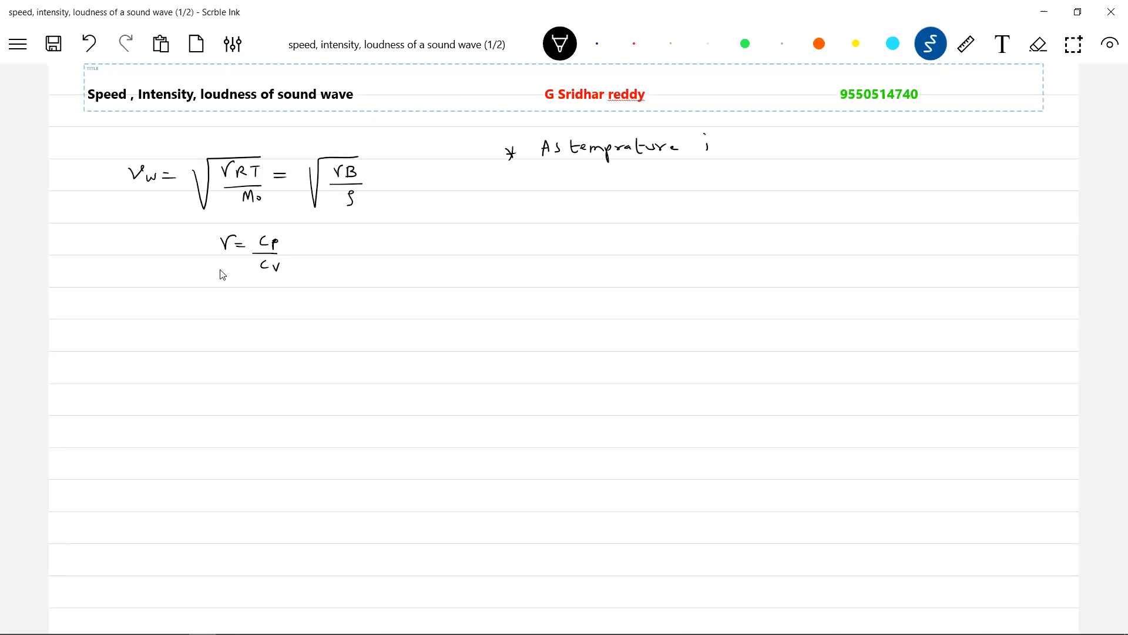
drag(695, 144, 784, 143)
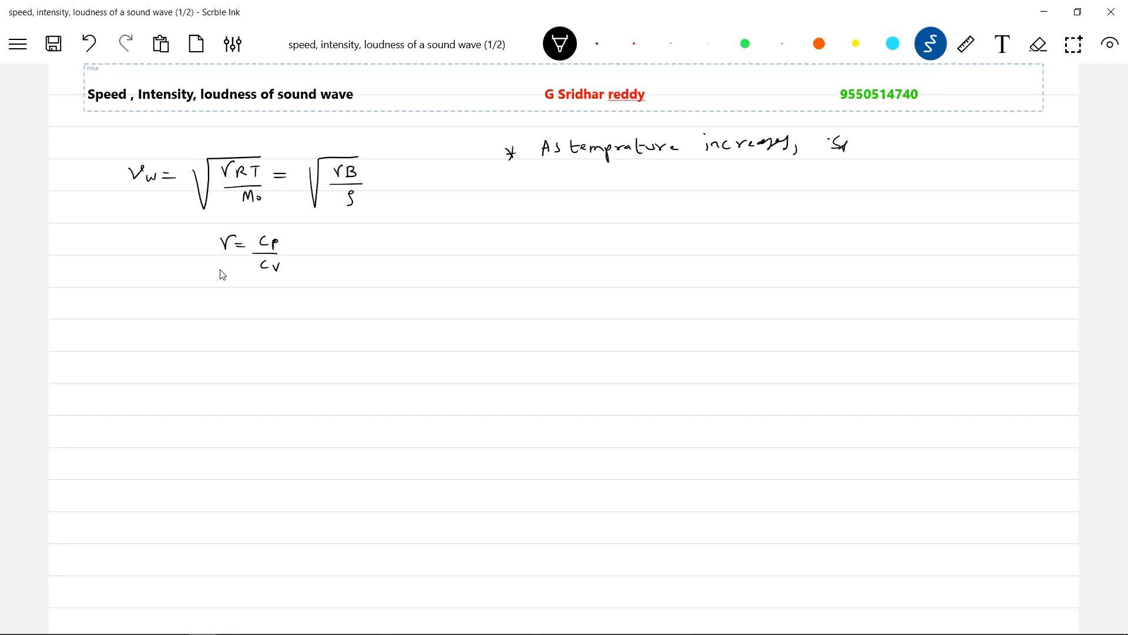
drag(828, 142, 942, 144)
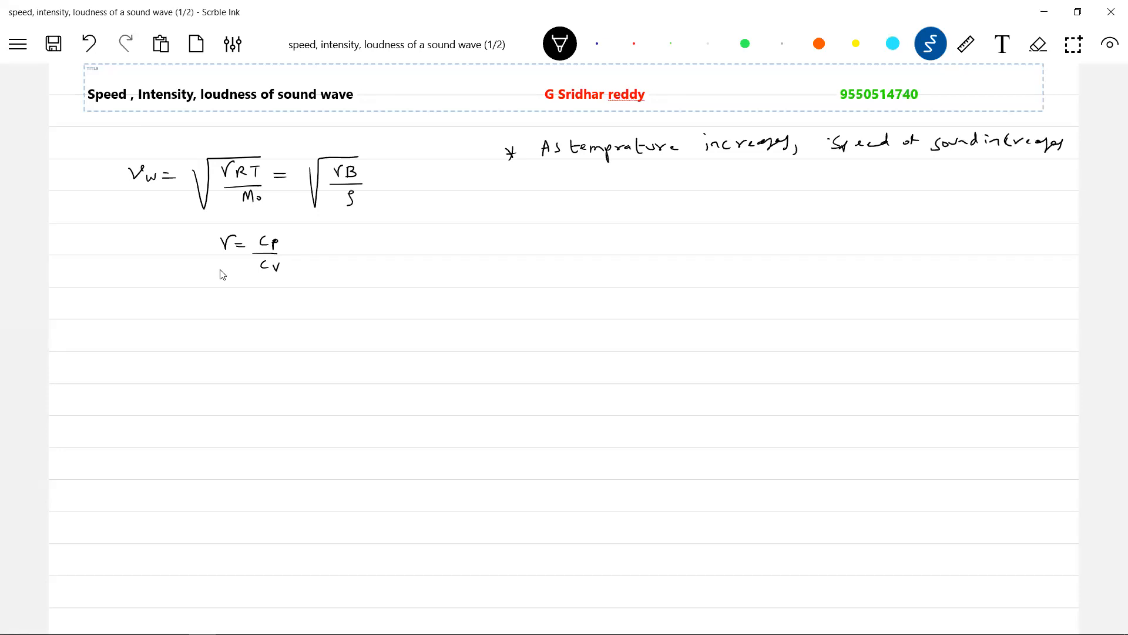
drag(507, 213, 517, 210)
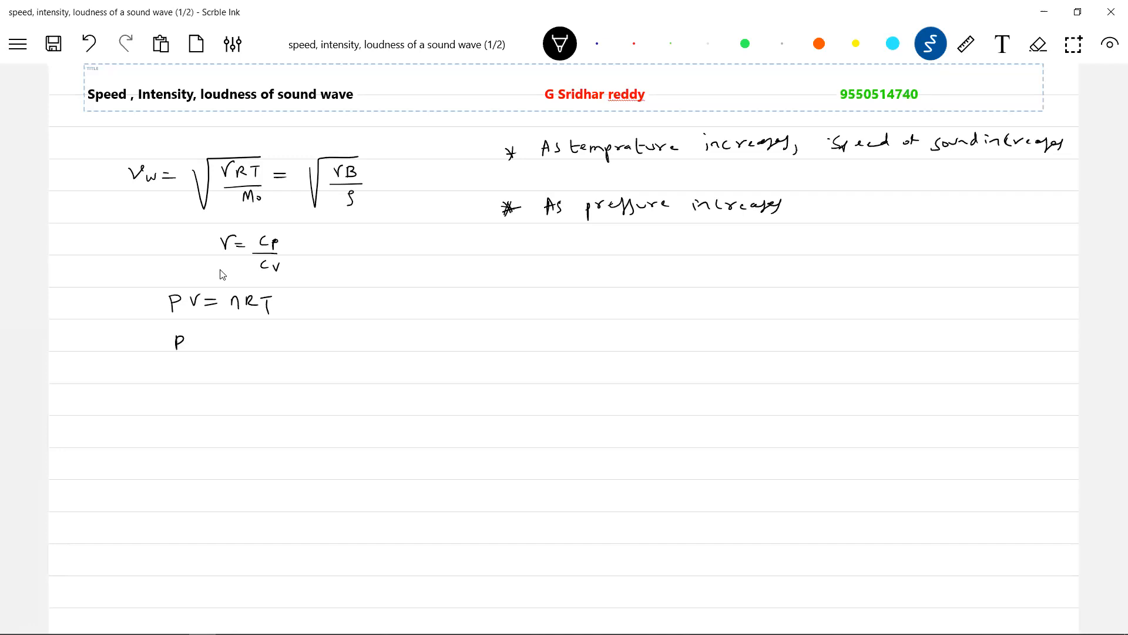
- Rearrange the gas law to P = ρRT/M₀ and begin V_w = √ under the pressure bullet
drag(190, 339, 227, 338)
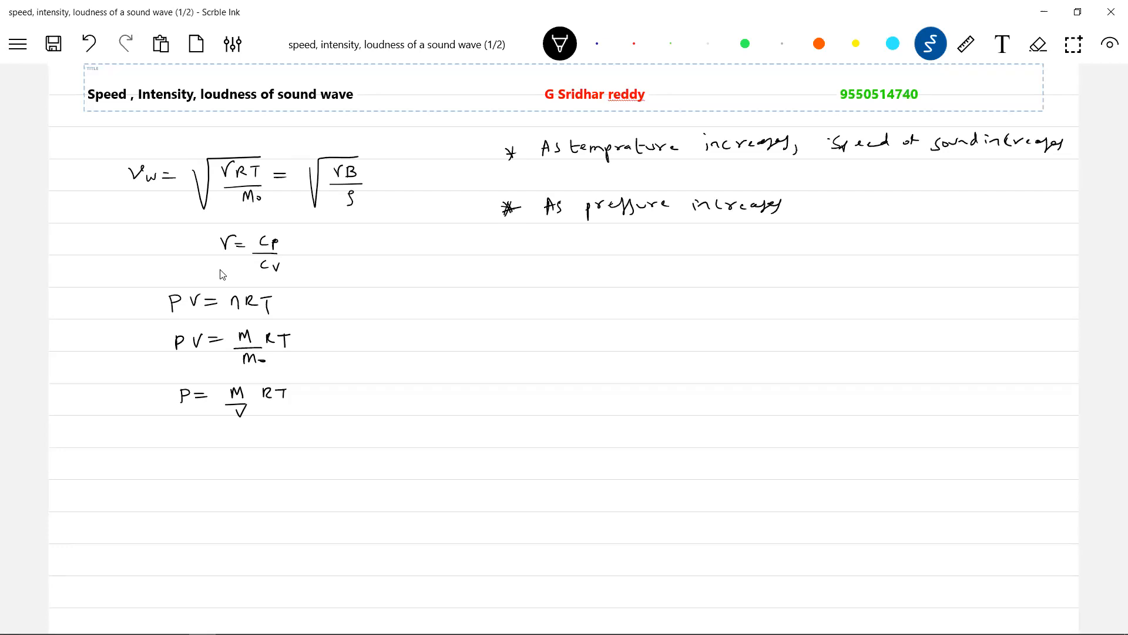
drag(266, 400, 191, 453)
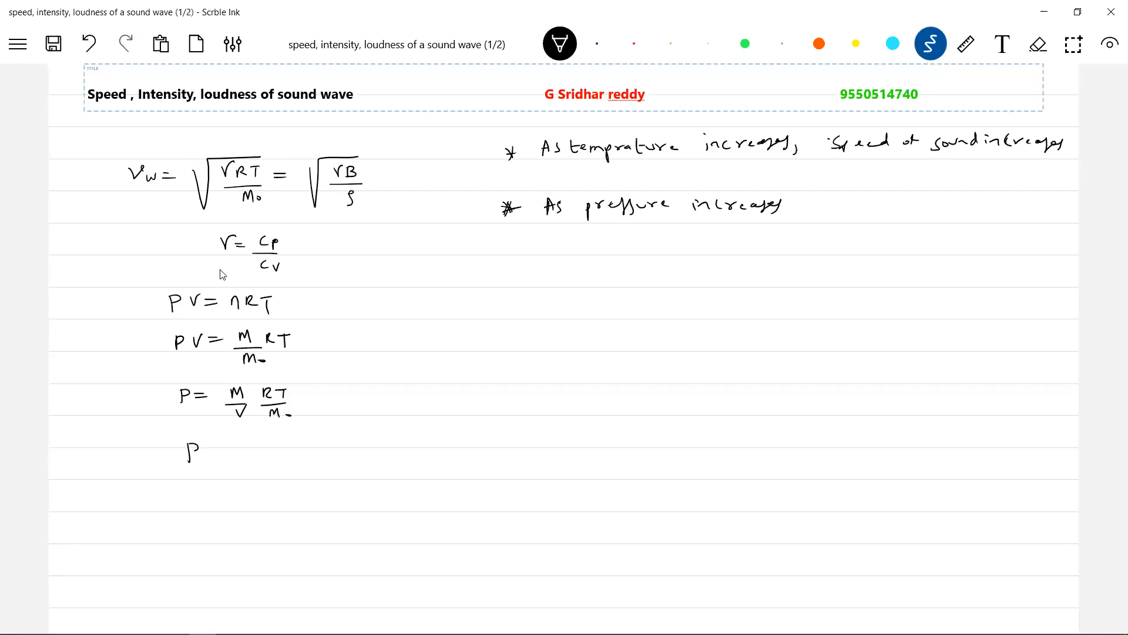
drag(216, 451, 281, 451)
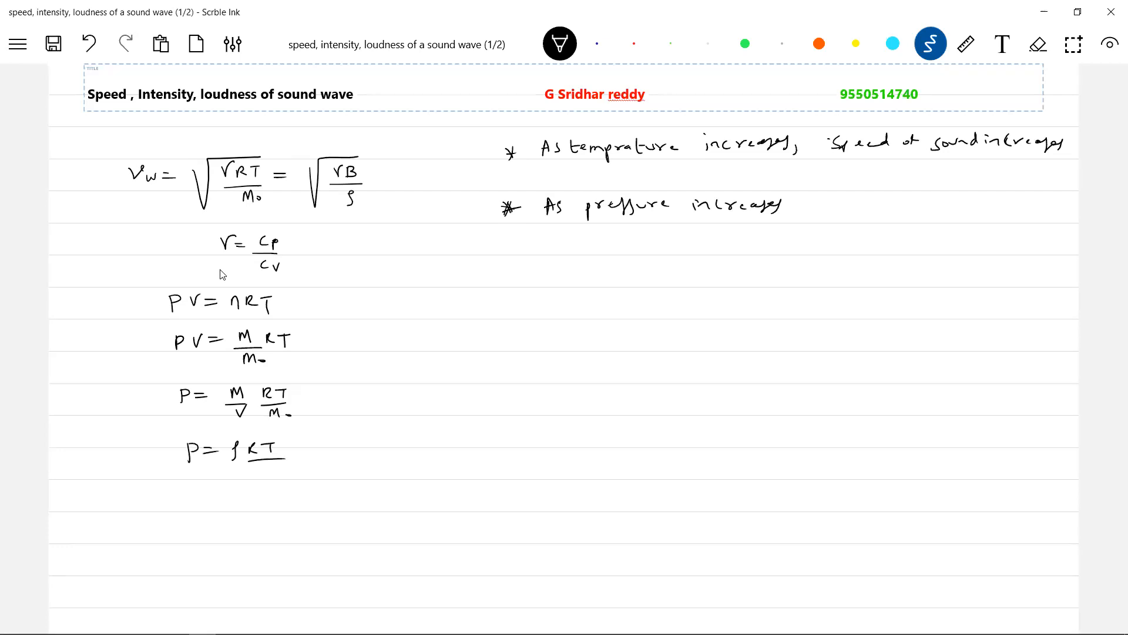
drag(248, 447, 281, 471)
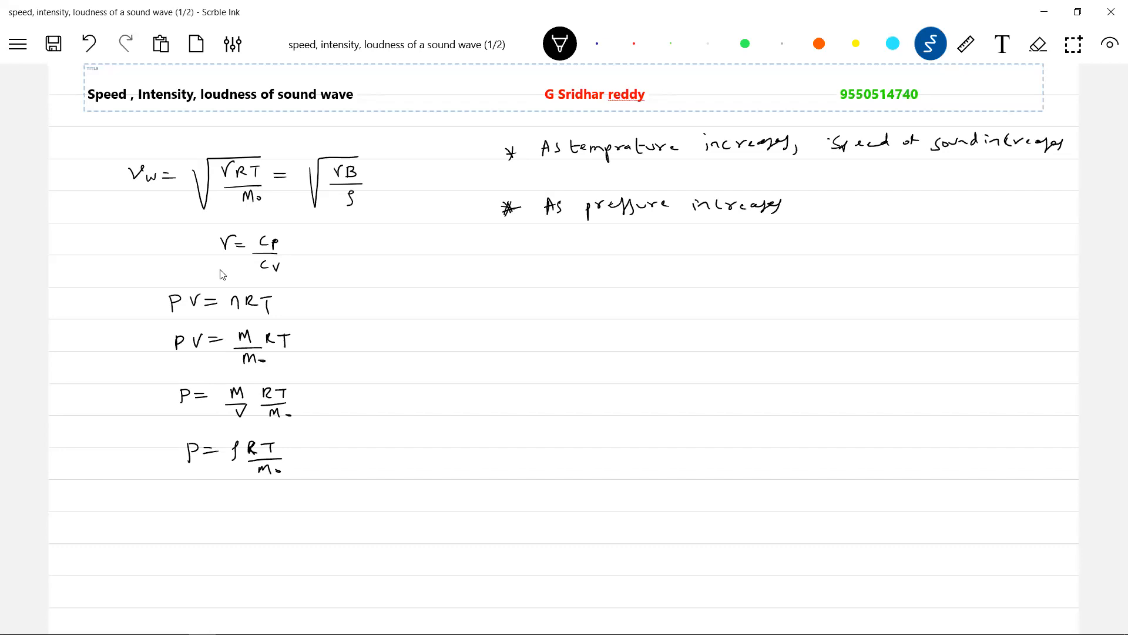
drag(662, 258, 677, 245)
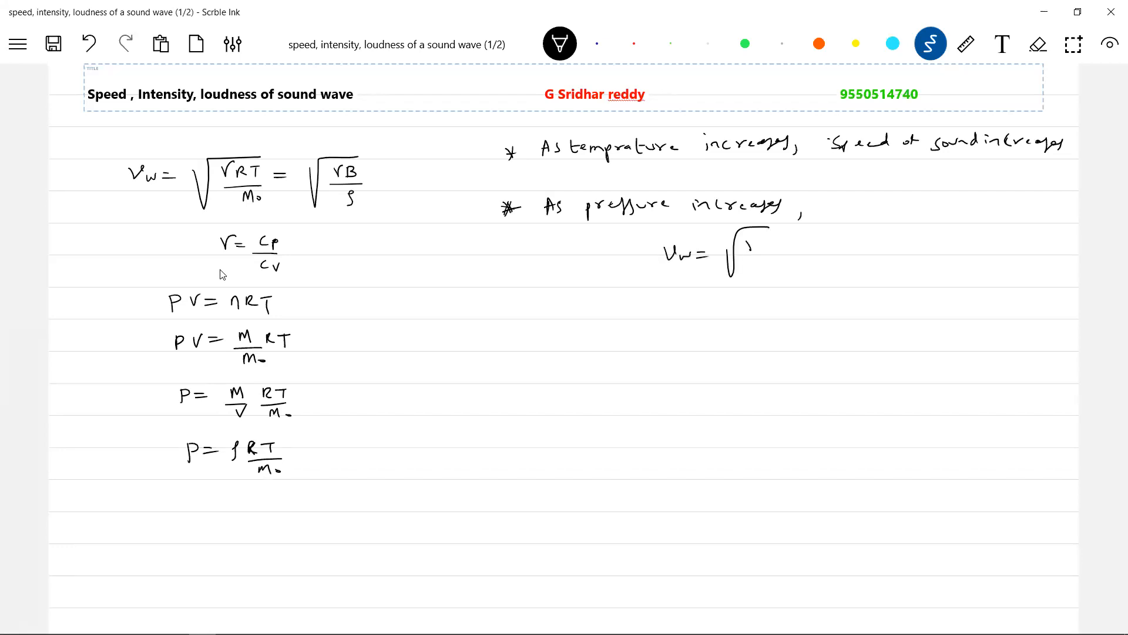
- Write V_w = √(γP/ρ), V_w ∝ √T and a density remark, then a star bullet for a new point
drag(745, 255, 763, 241)
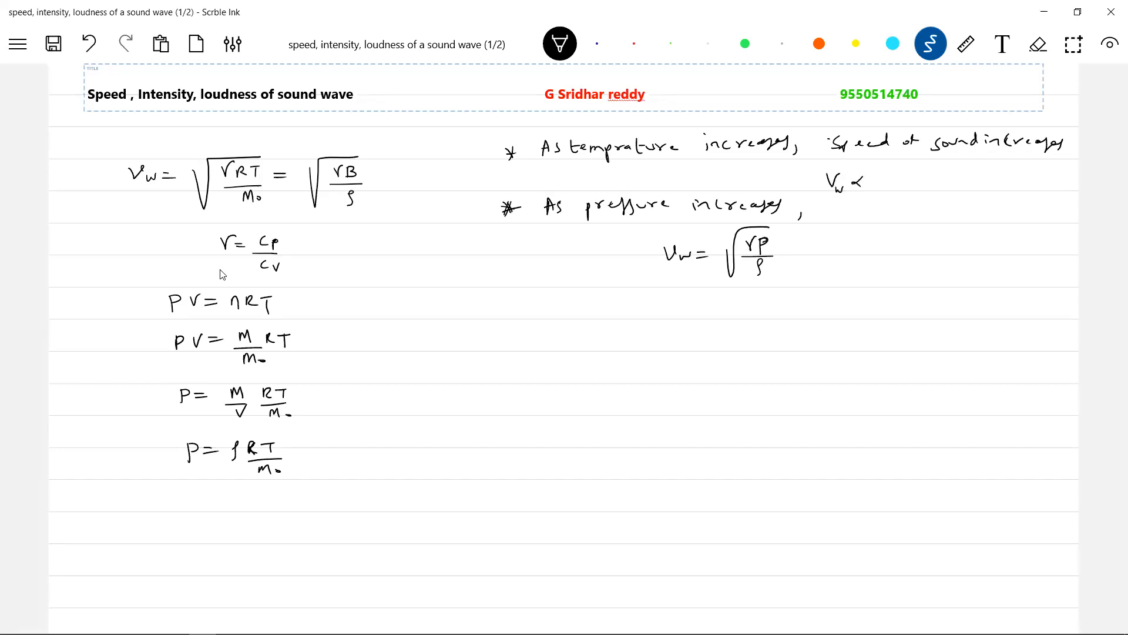
drag(871, 173, 895, 183)
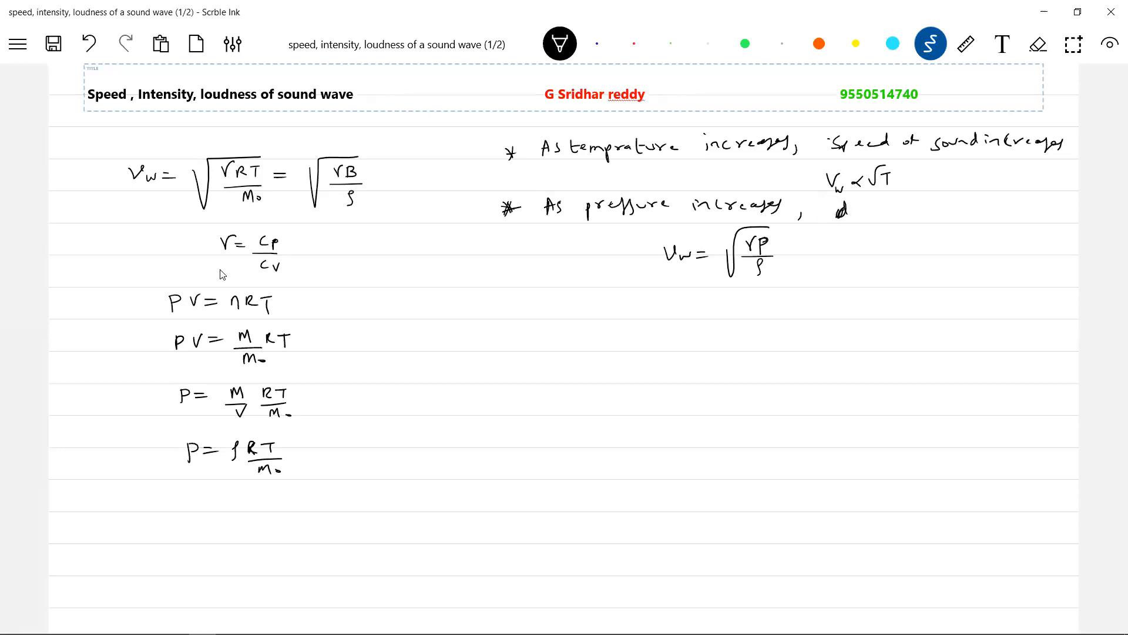
text(density also increases,)
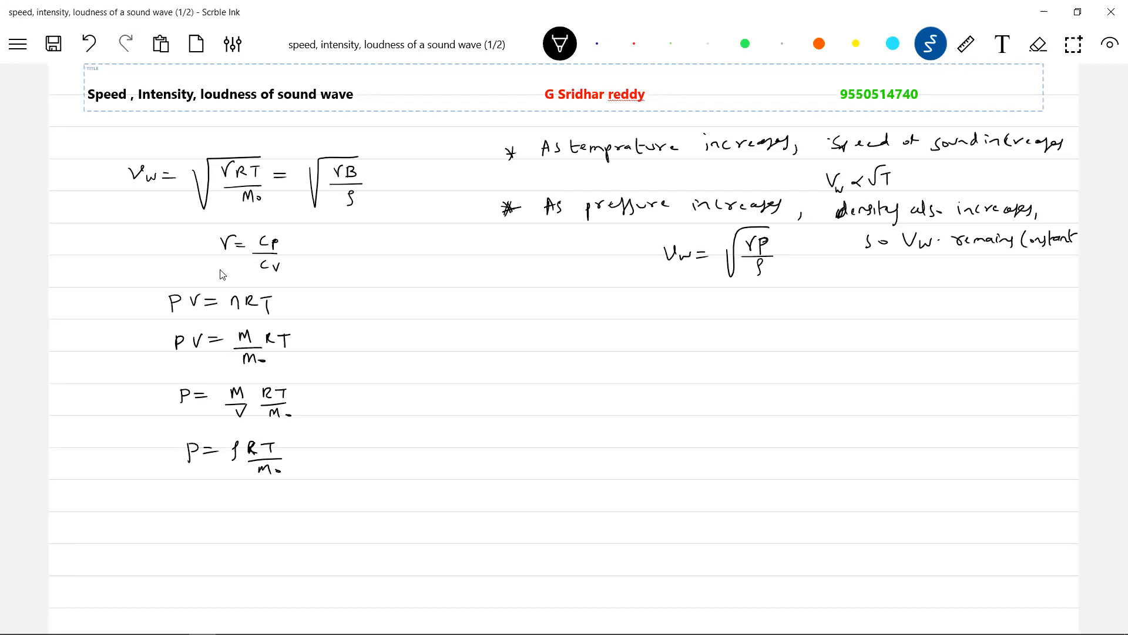
drag(505, 335, 513, 329)
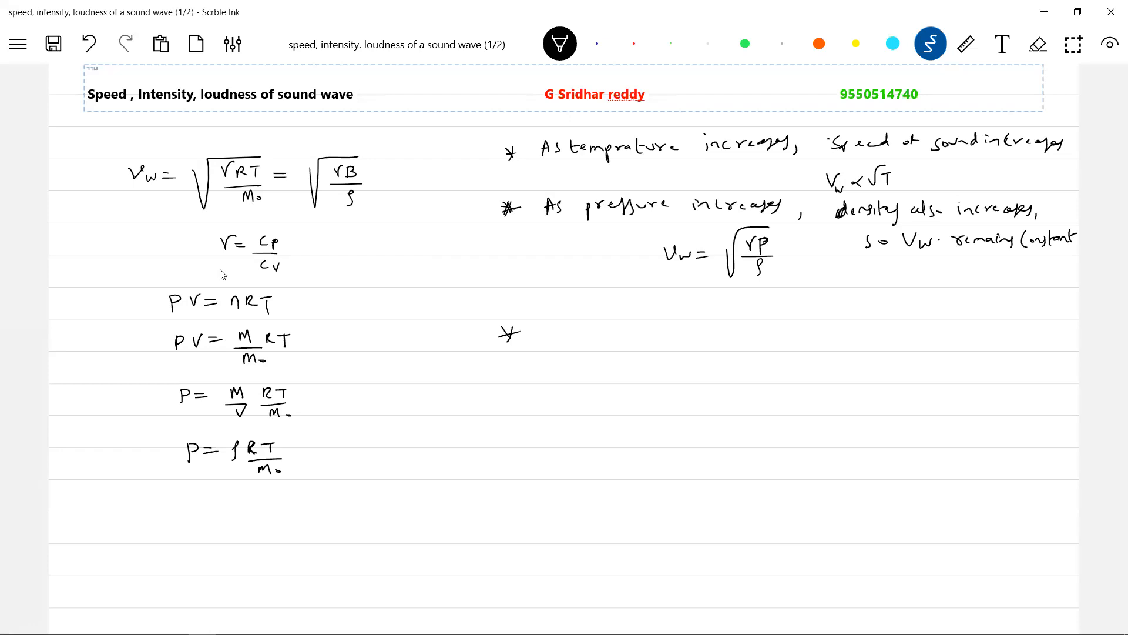
- Save the notes and remove the stray star bullet, ready for a dashed line
click(52, 43)
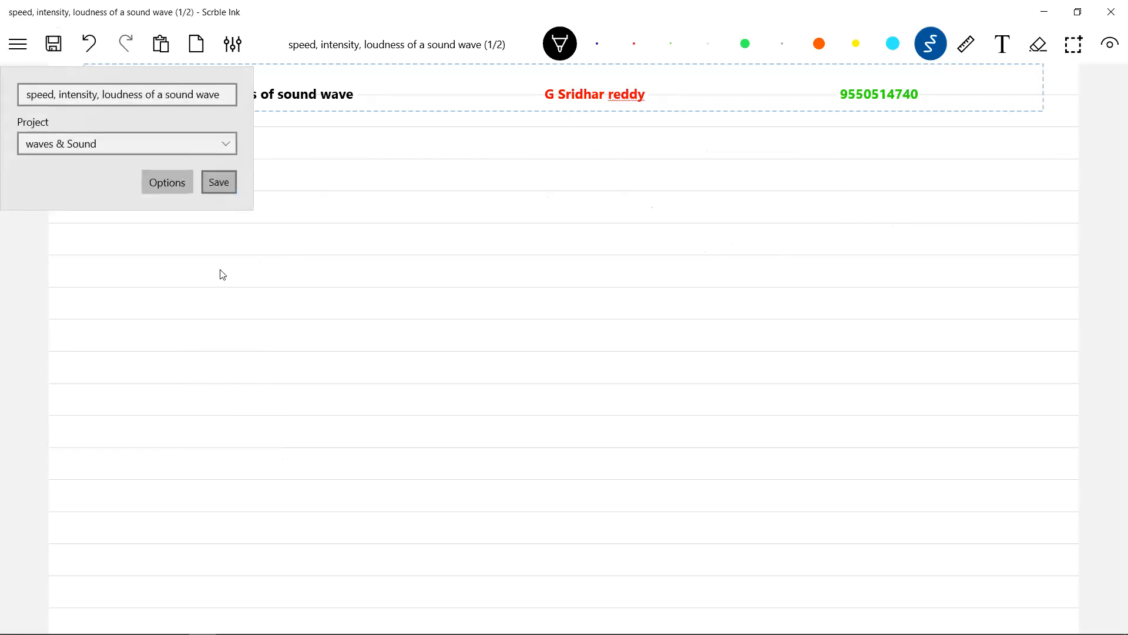
click(218, 181)
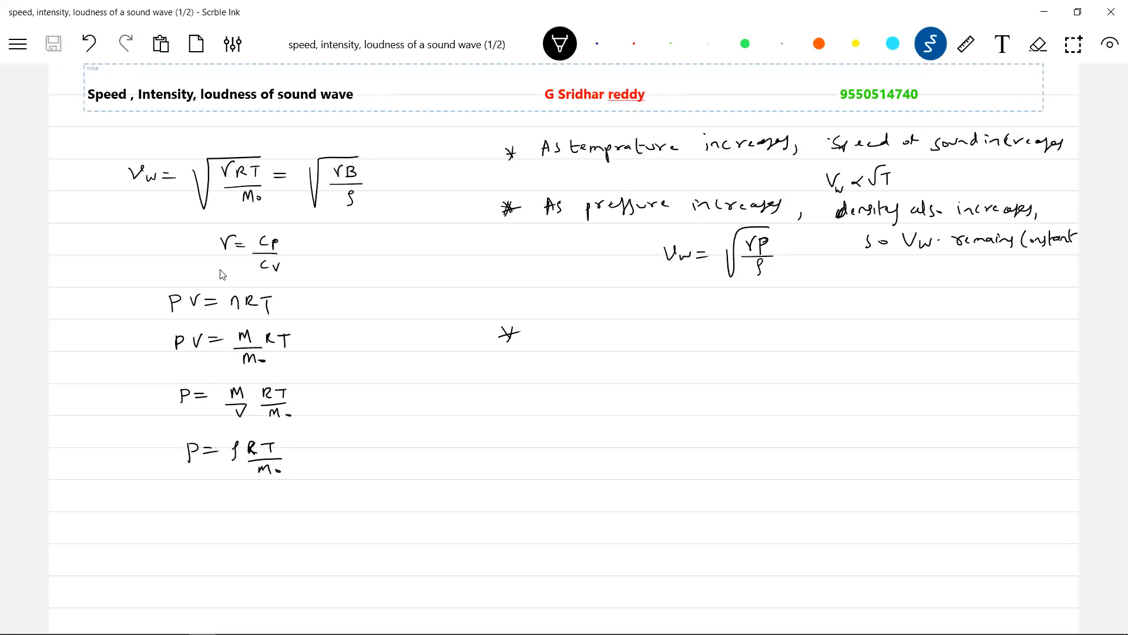
click(1001, 44)
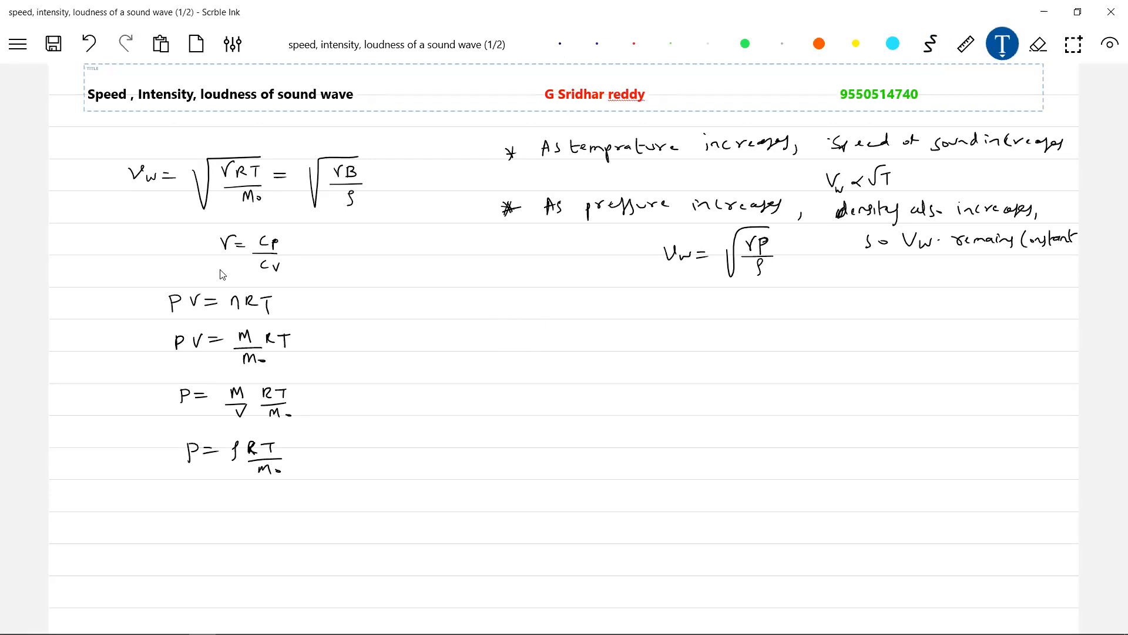
click(929, 43)
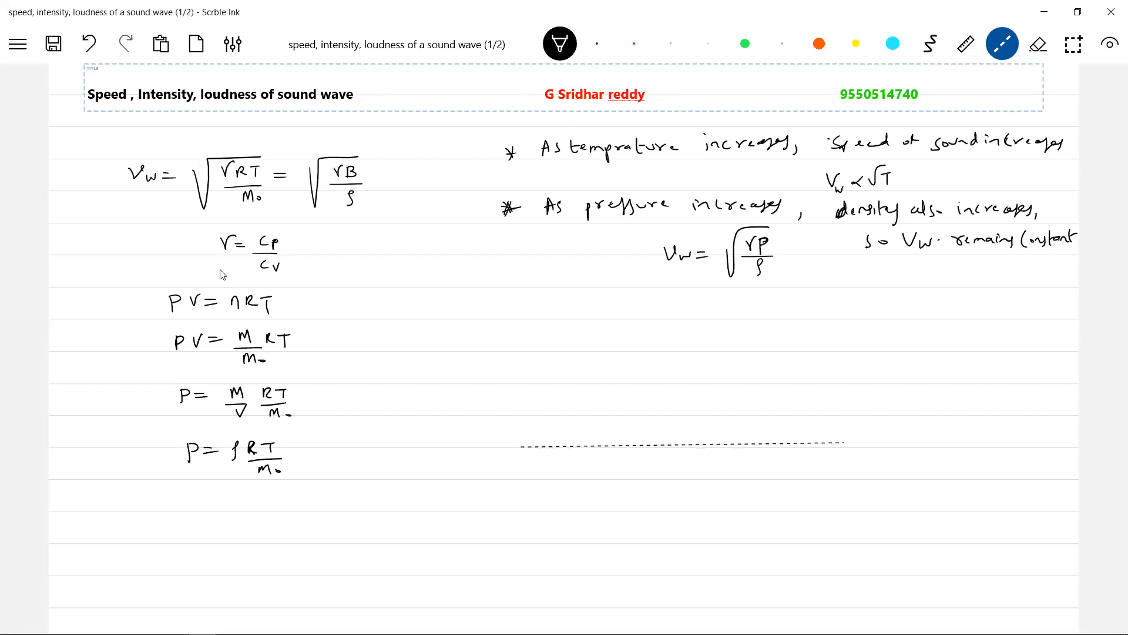
- Label the dashed line 'ground' and shade a cyan air band above it
click(931, 44)
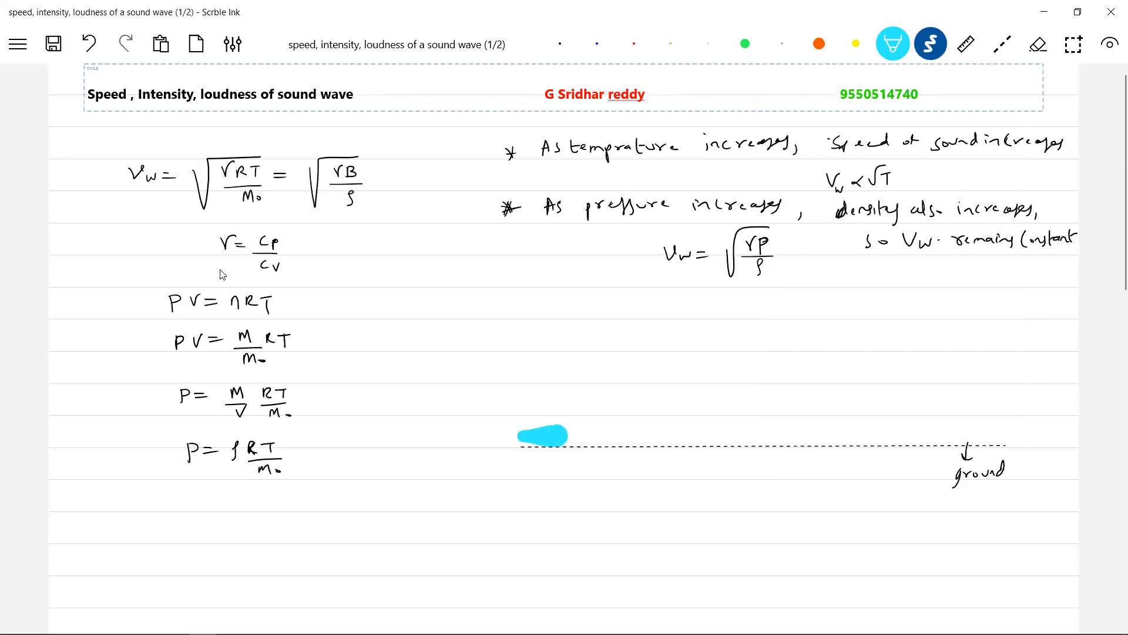
drag(562, 432, 1000, 430)
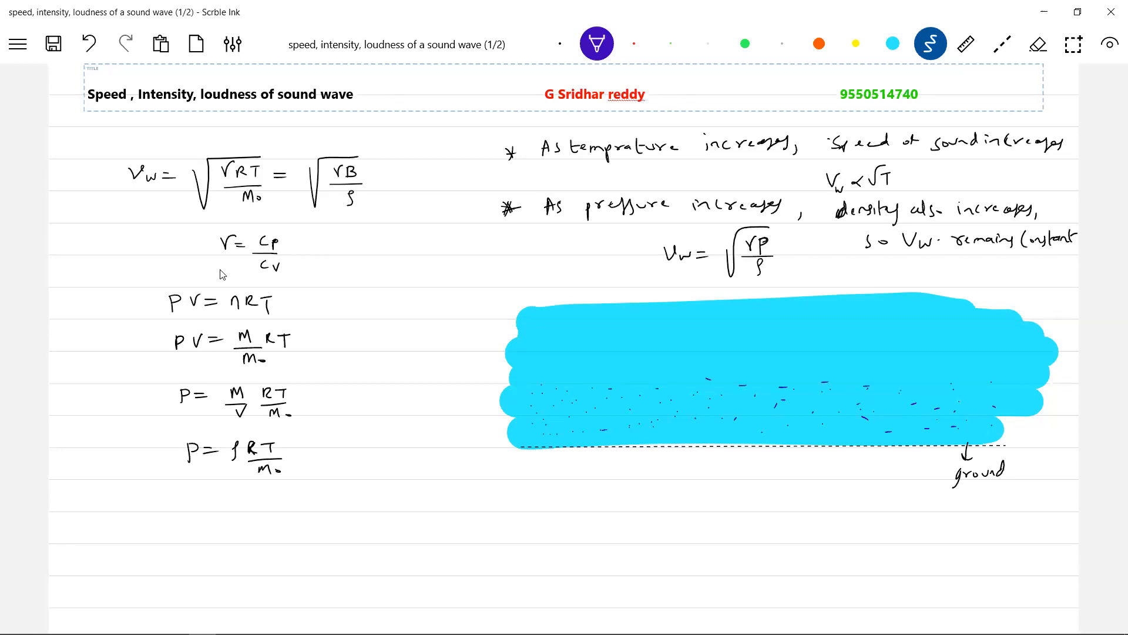
- Label the band 'air is denser' at its bottom and 'air is lighter' at its top
drag(698, 432, 672, 464)
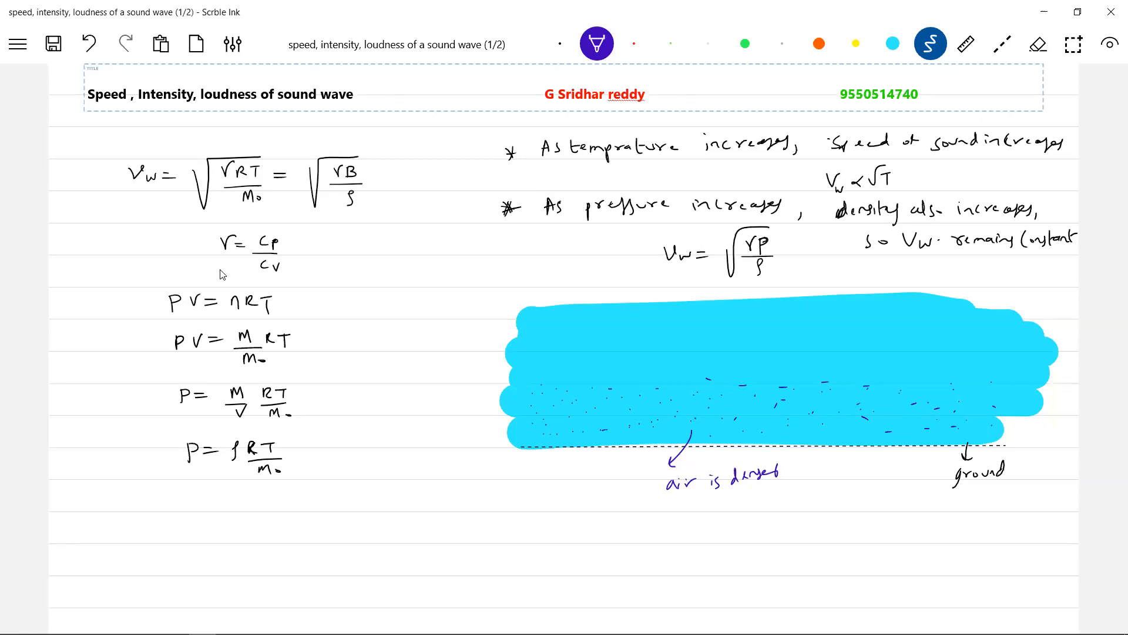
drag(774, 319, 864, 309)
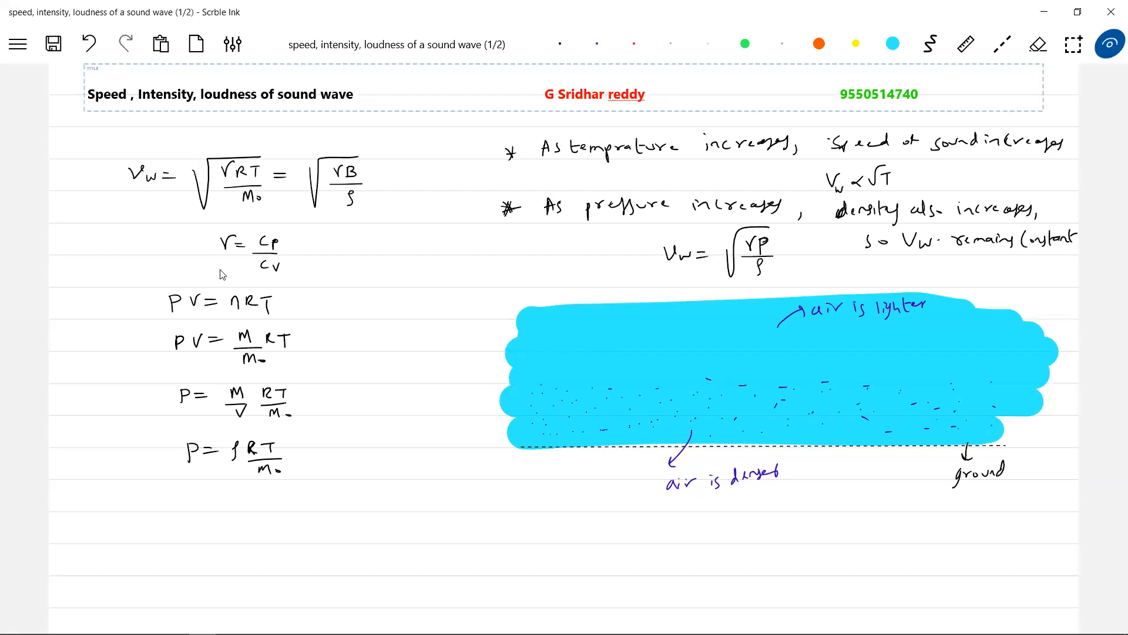
click(537, 316)
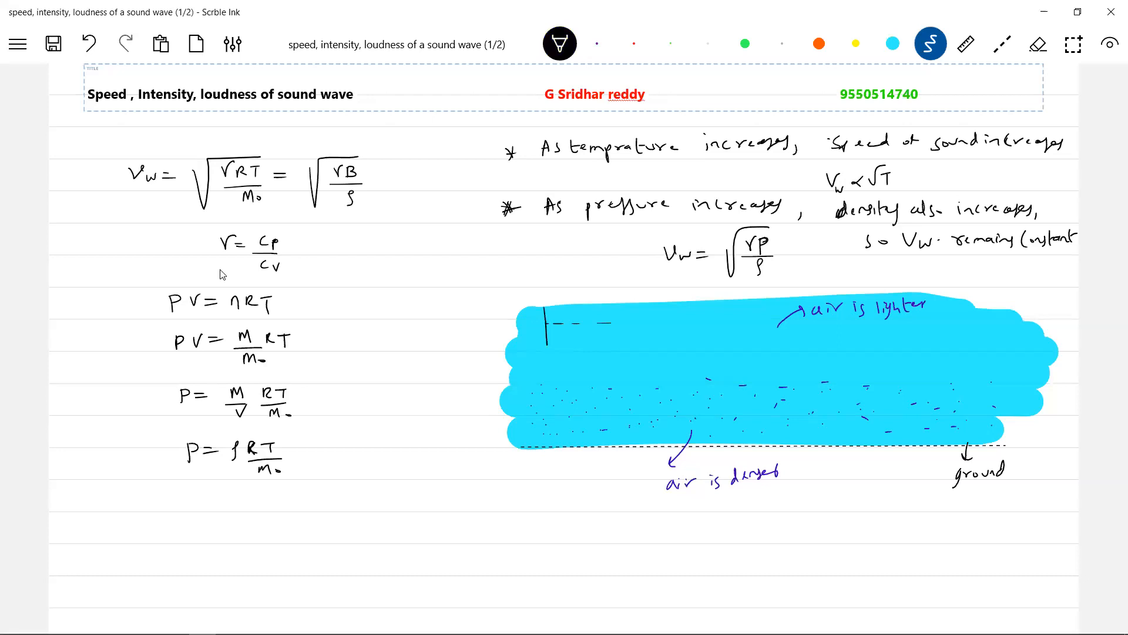
- Draw a sound wave Vw along the upper layer, mark ρ1, ρ2 with B and ρ1 < ρ2, and start a new bullet
drag(550, 328, 648, 320)
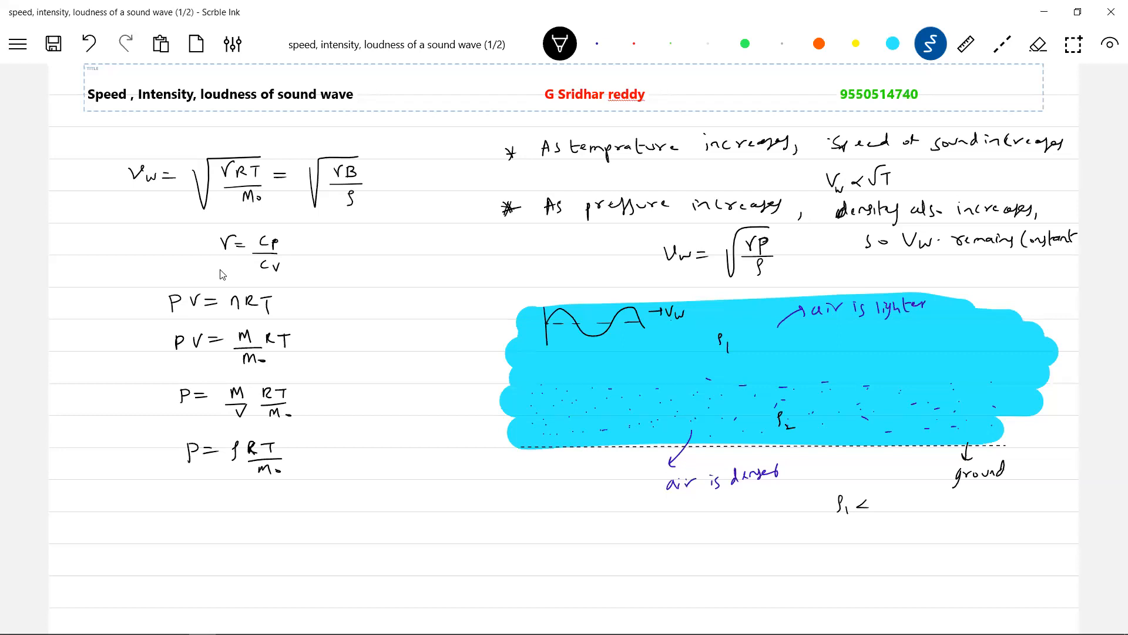
drag(871, 505, 899, 511)
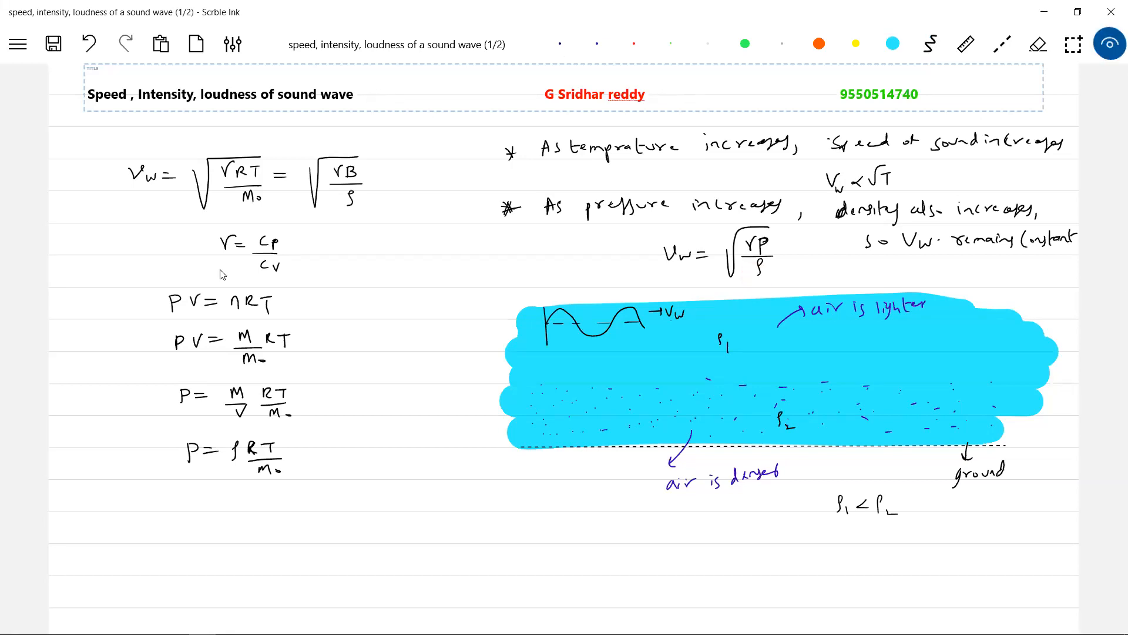
click(930, 43)
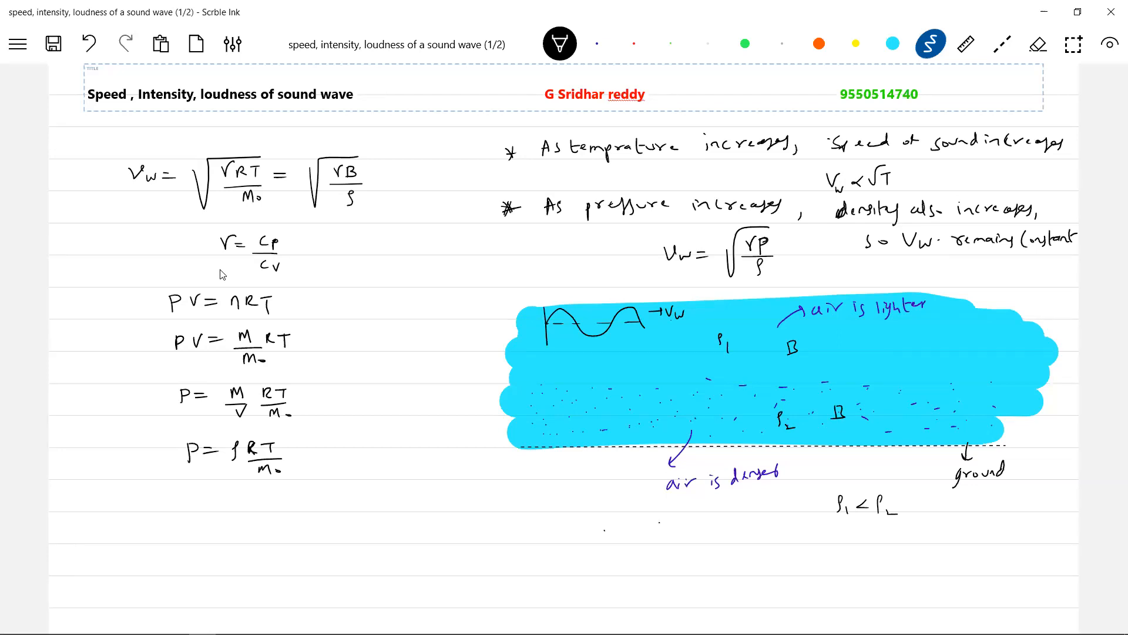
click(550, 533)
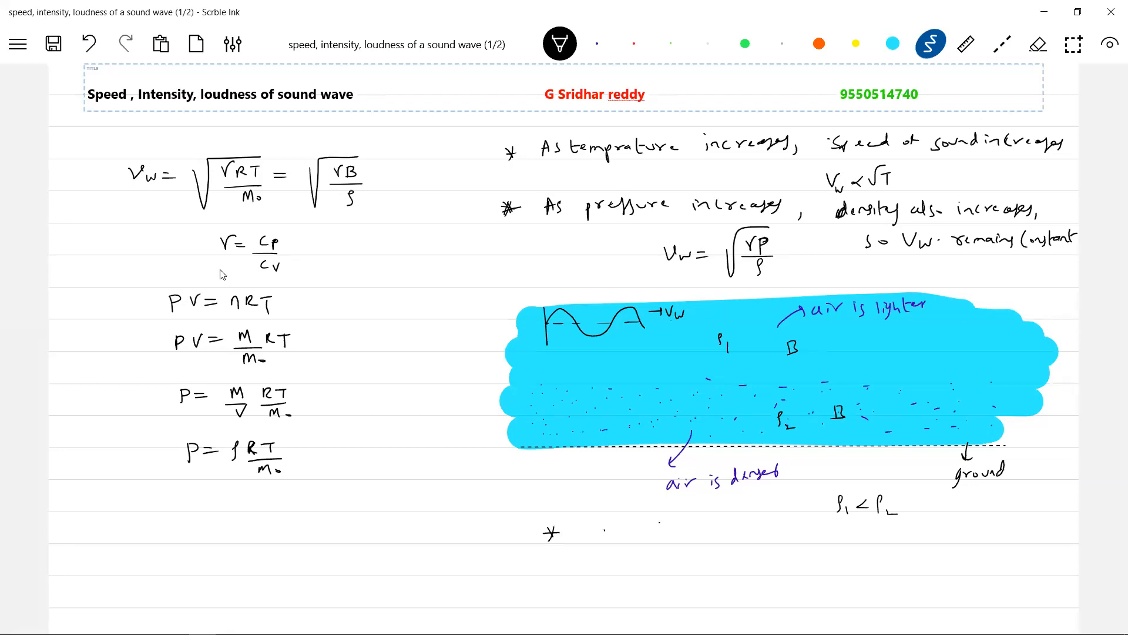
- Write 'As humidity increases, the speed of sound increases' below the diagram
text(As humidity increases, the speed)
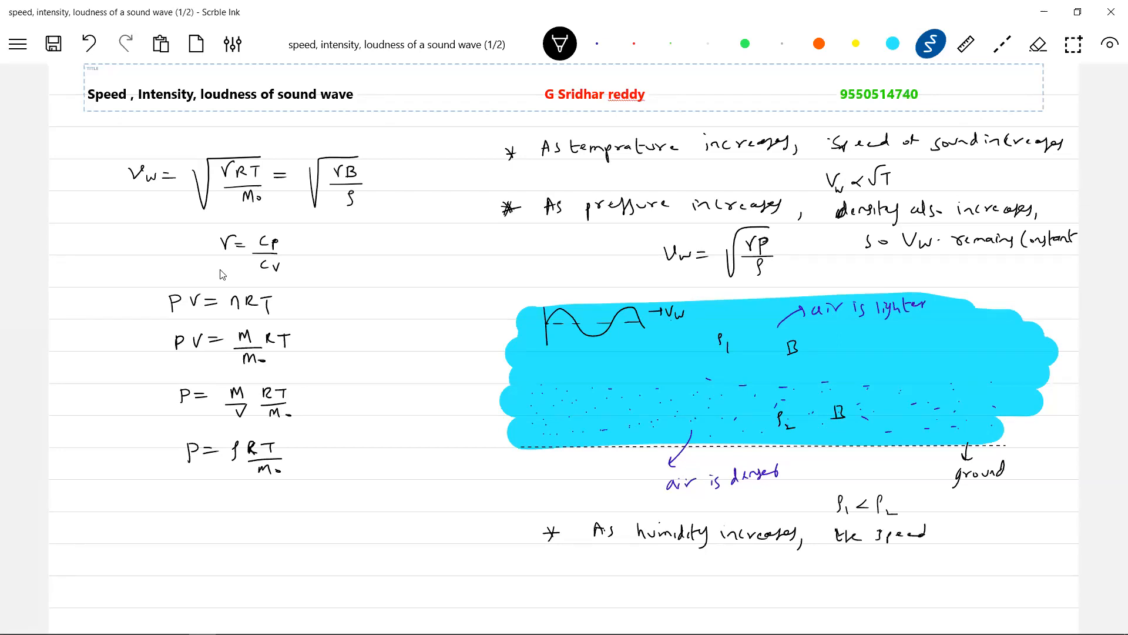
text(of sound increas)
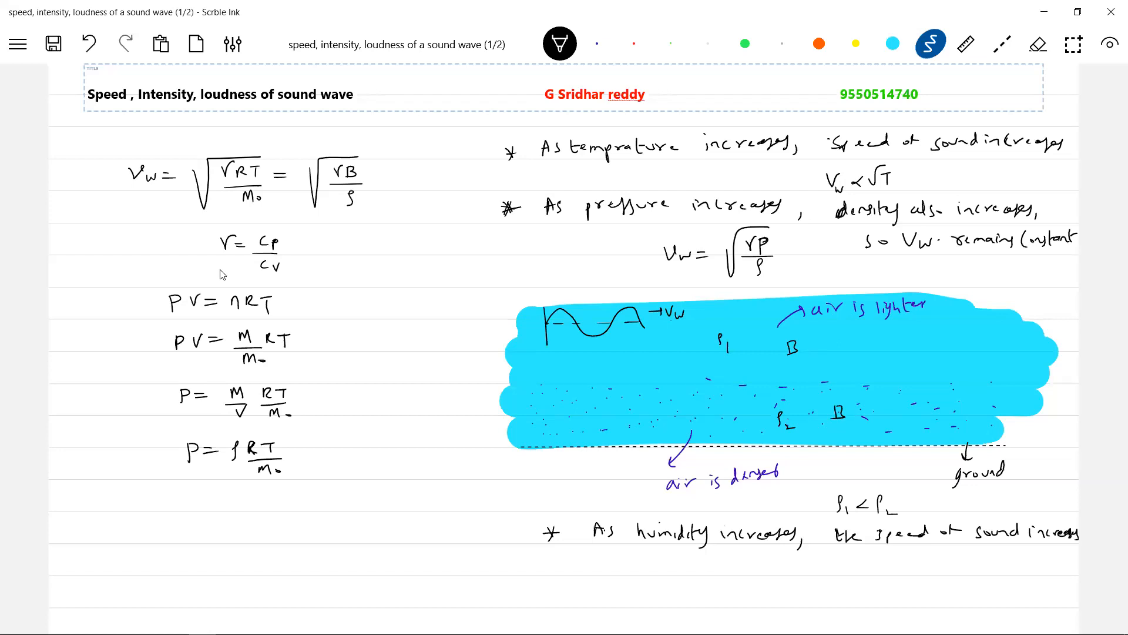
- Save the notes, review the page in view mode, and return to the pen
click(53, 43)
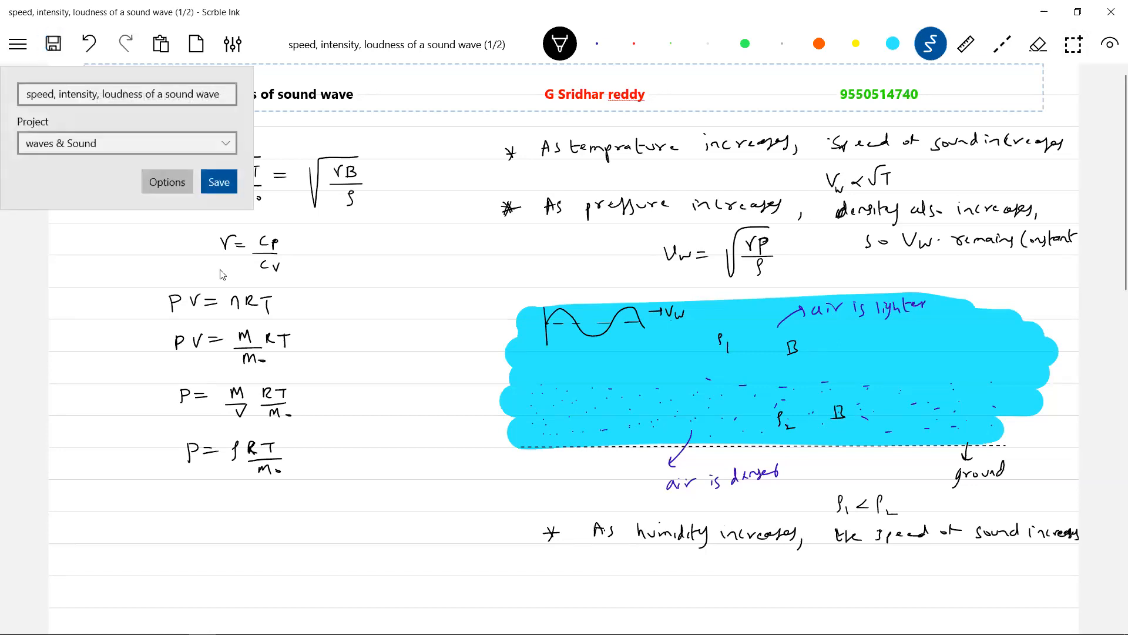
click(219, 181)
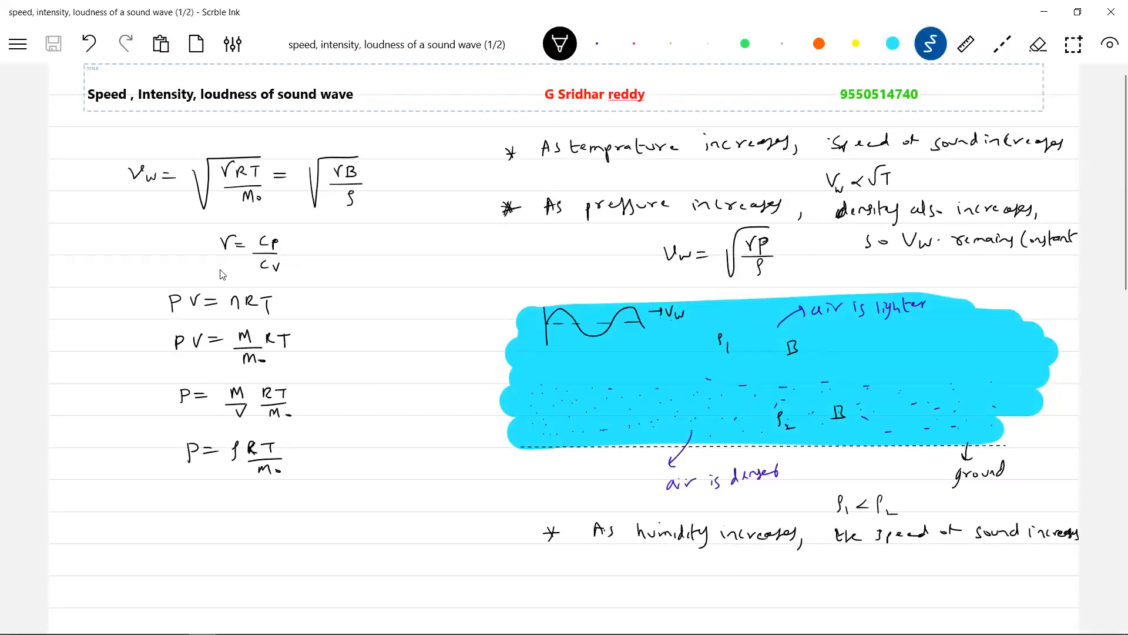
click(1110, 43)
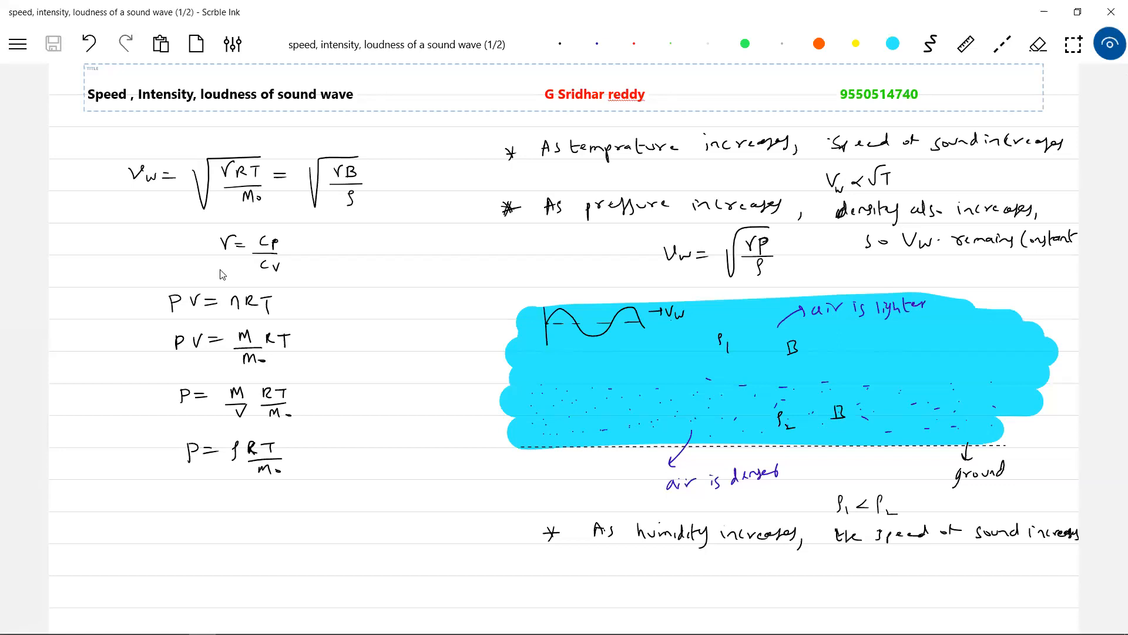
click(665, 421)
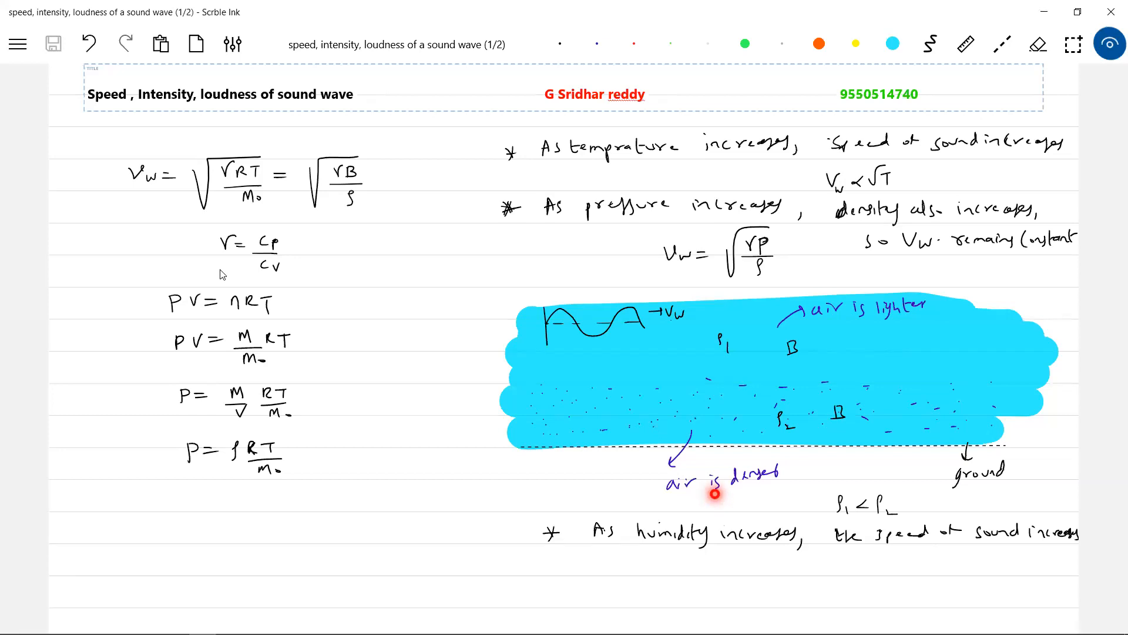
click(931, 43)
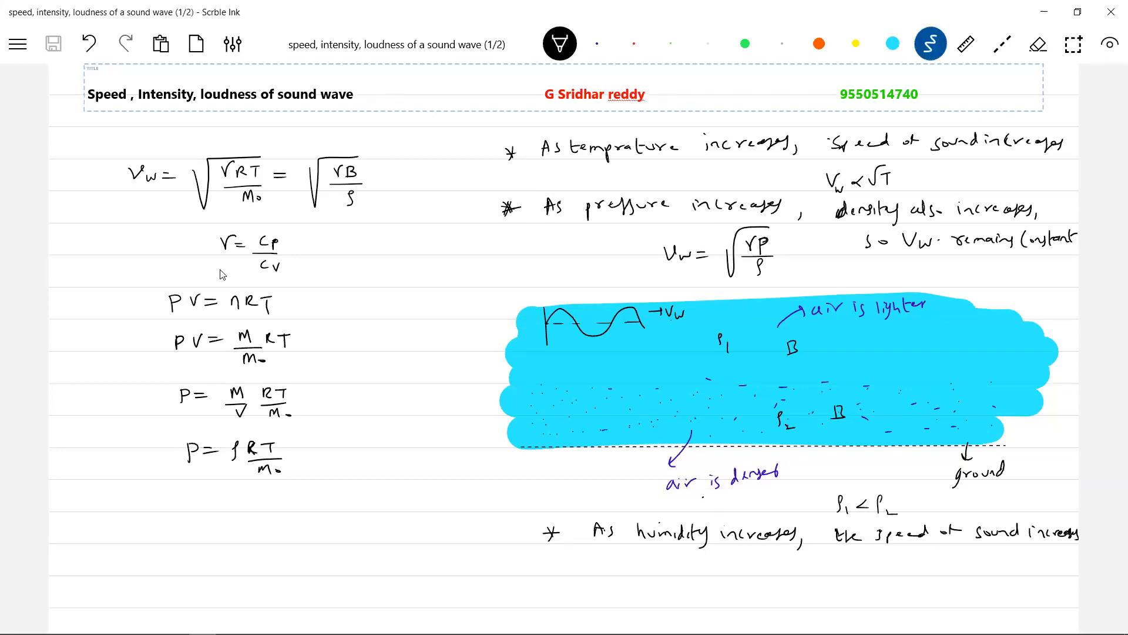